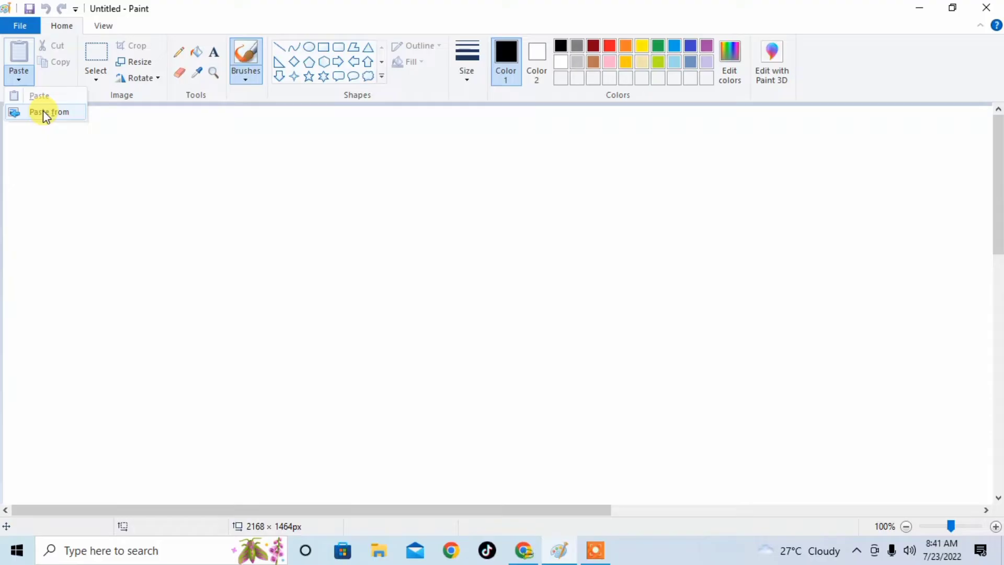
Paste the Logo picture from the Desktop onto the blank canvas via Paste from
click(48, 112)
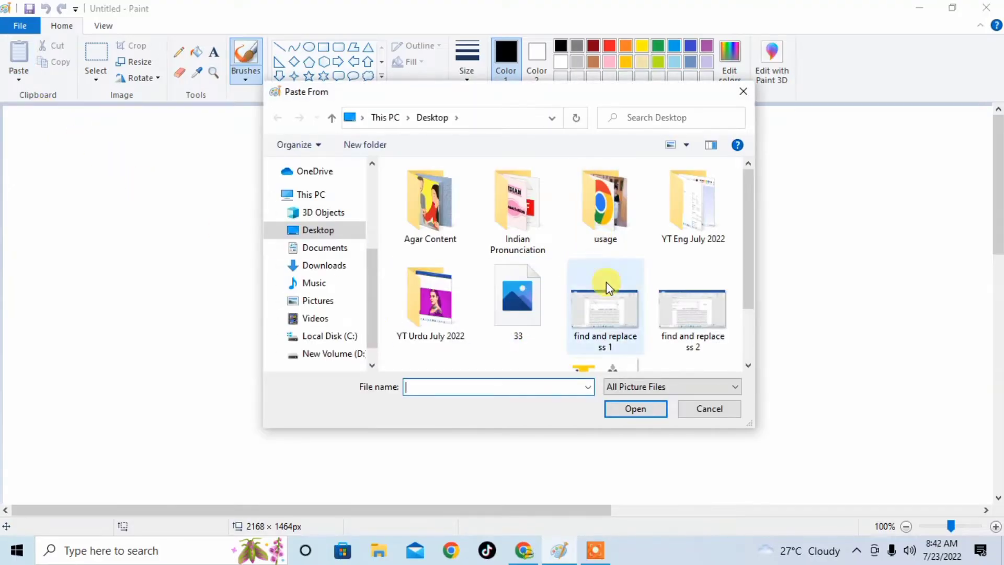
click(605, 314)
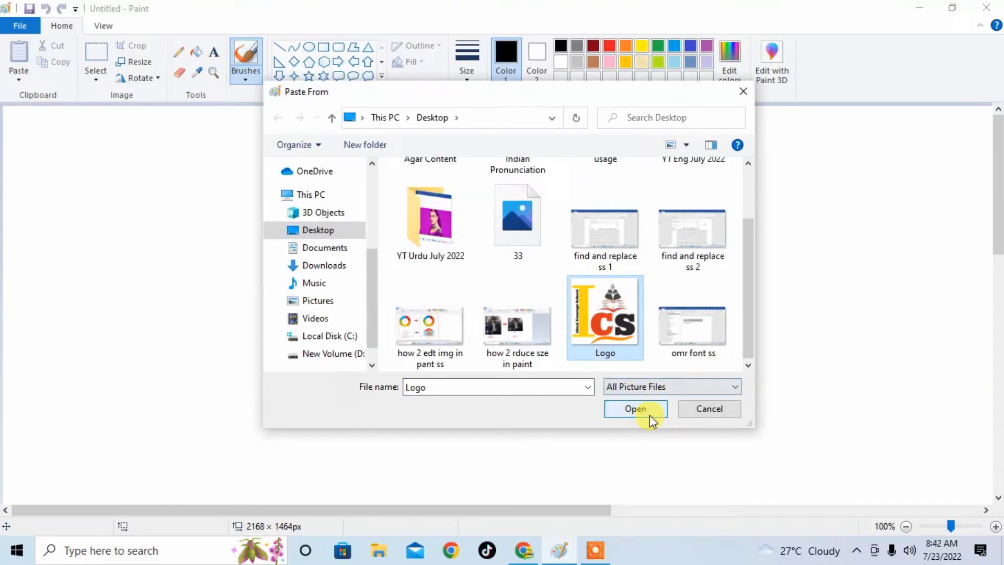
click(634, 408)
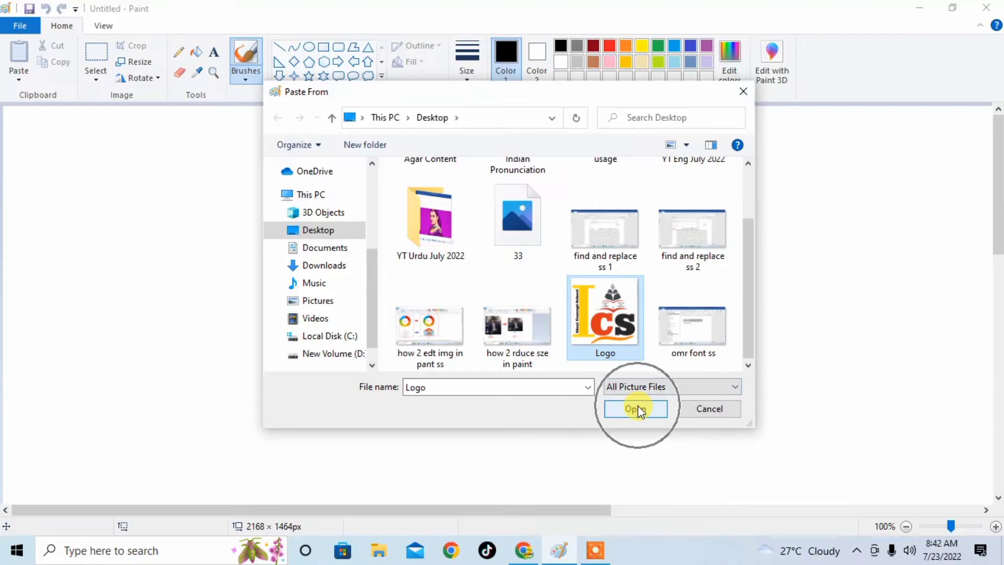
click(634, 409)
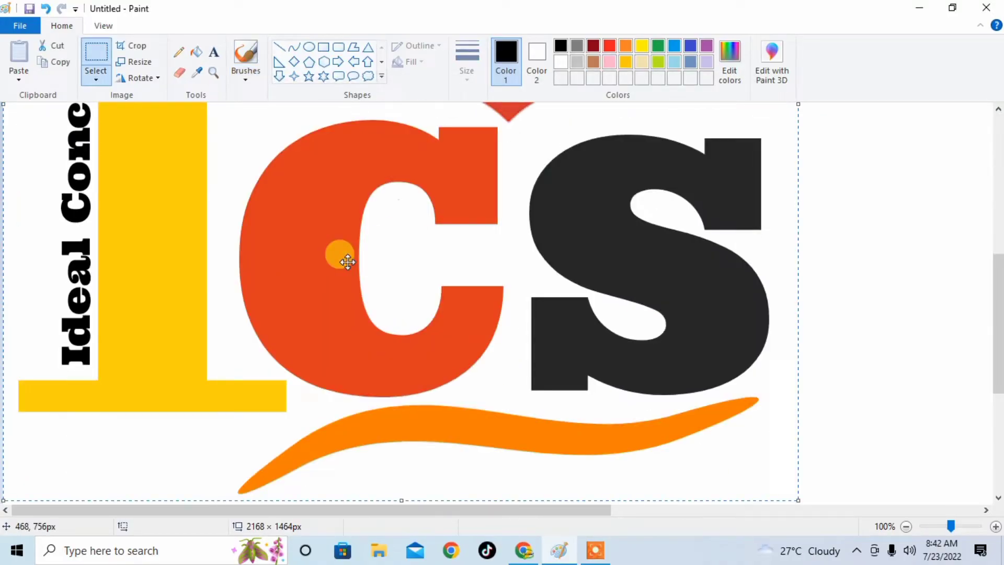
Bring up the Page Setup dialog from File > Print for the pasted logo
scroll(down, 3)
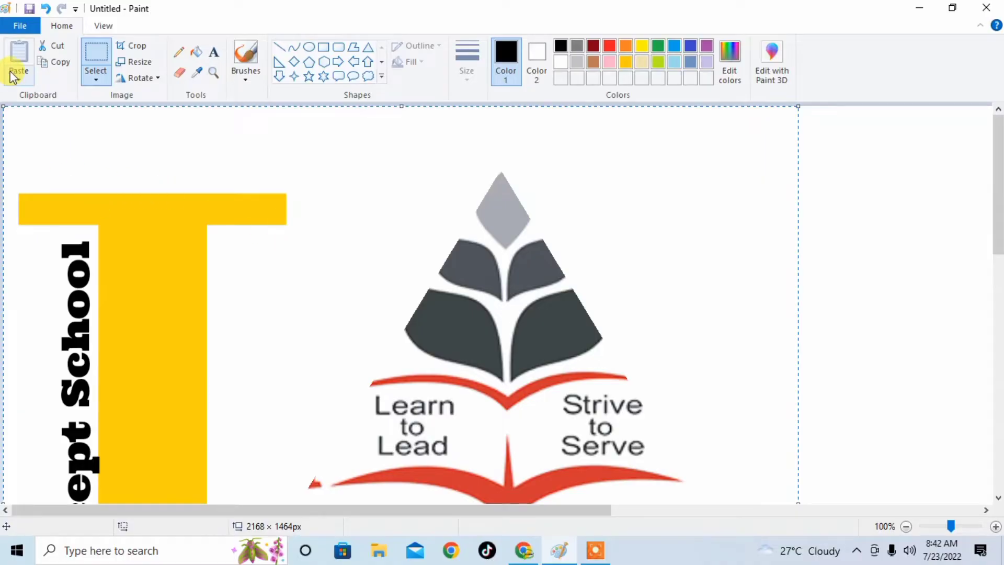
mouse_move(20, 25)
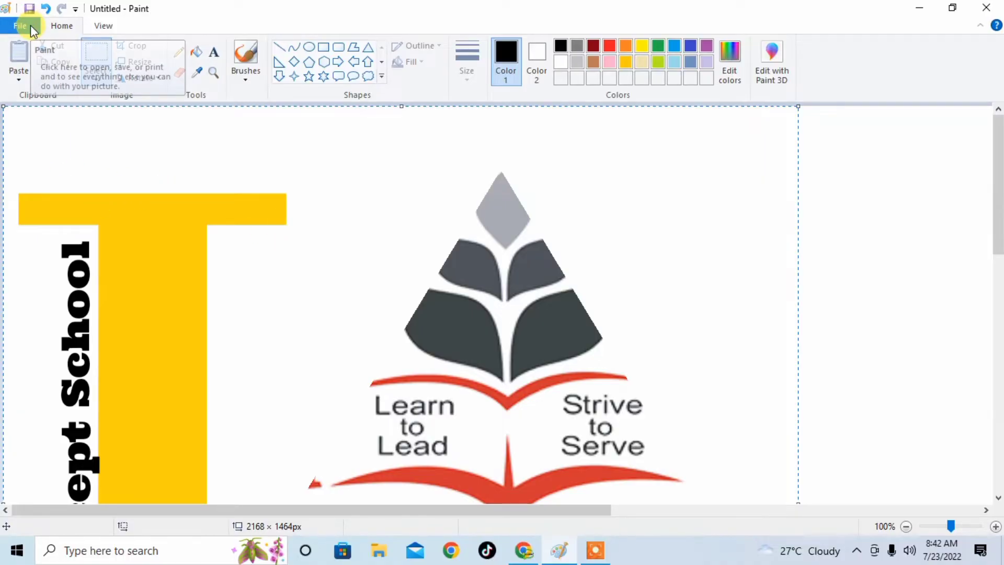
click(20, 25)
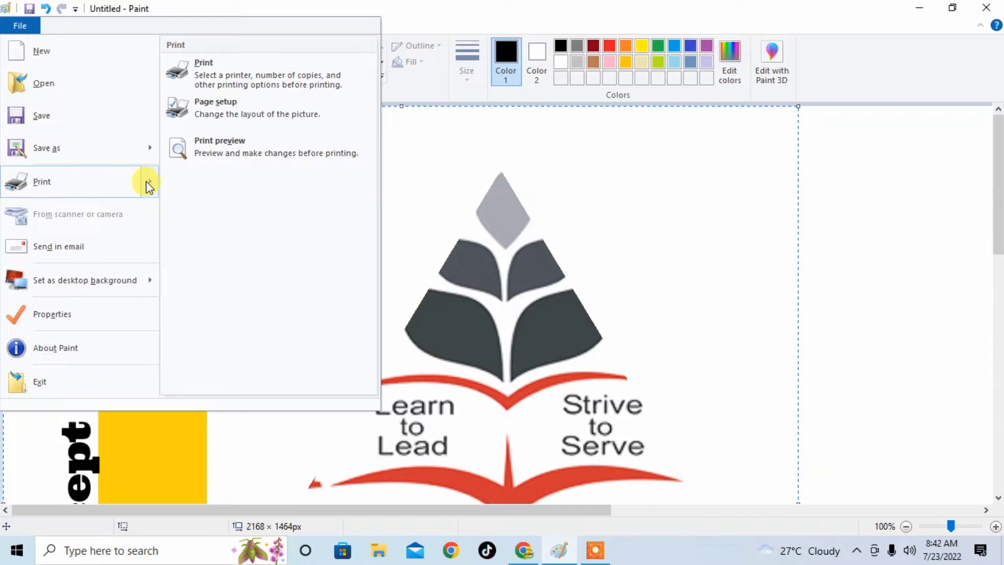
mouse_move(153, 186)
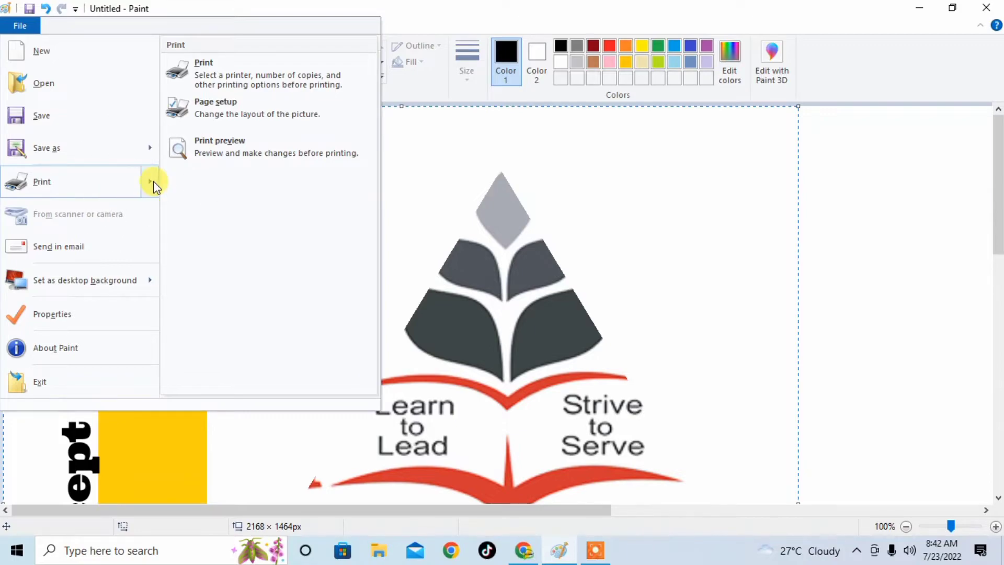
mouse_move(229, 108)
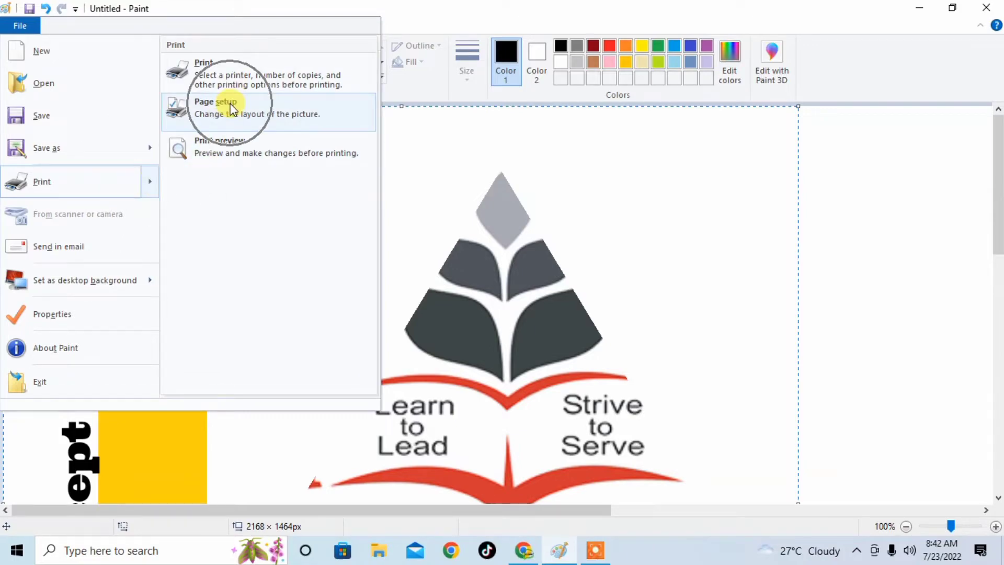
click(215, 108)
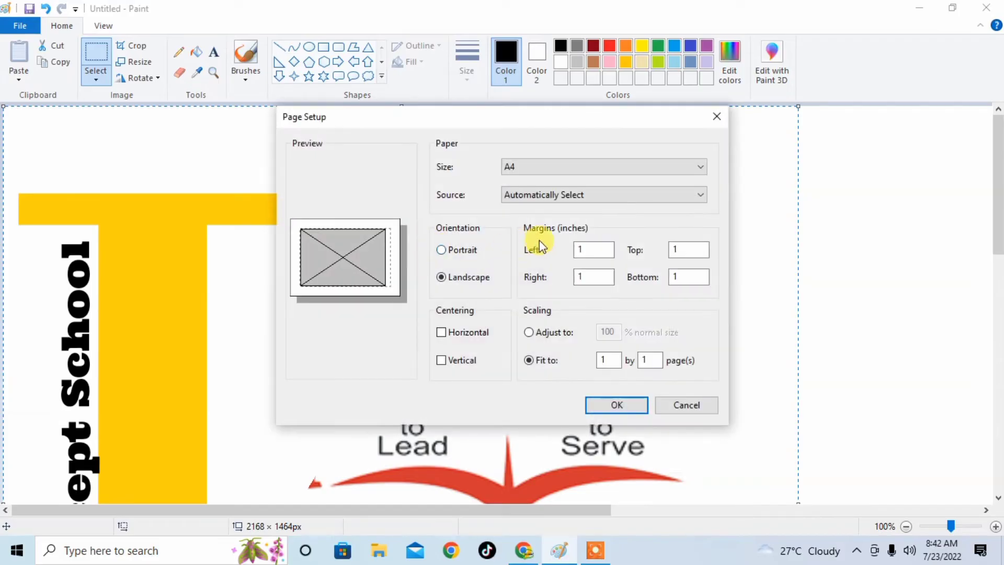
mouse_move(534, 212)
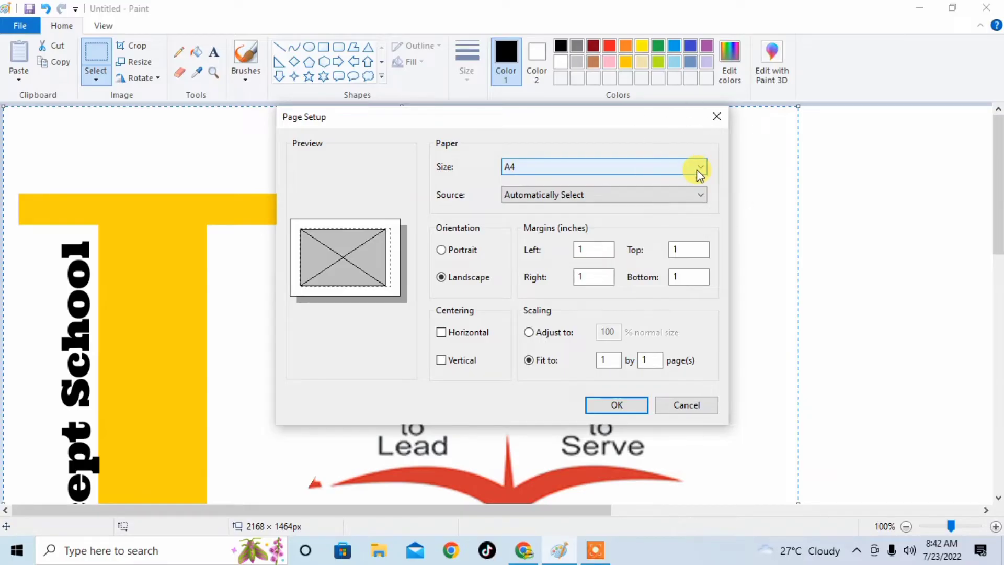
click(699, 166)
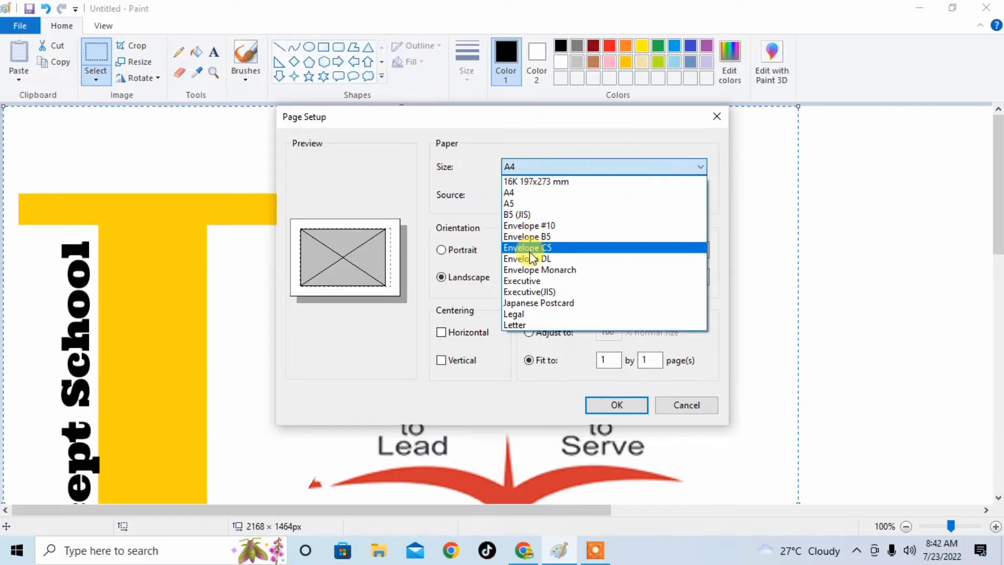
mouse_move(531, 237)
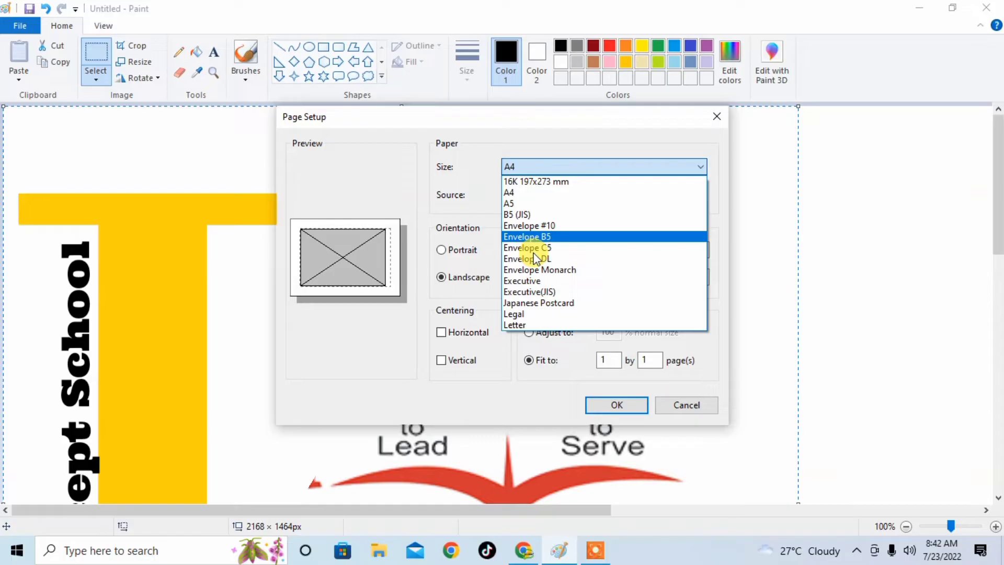
mouse_move(531, 192)
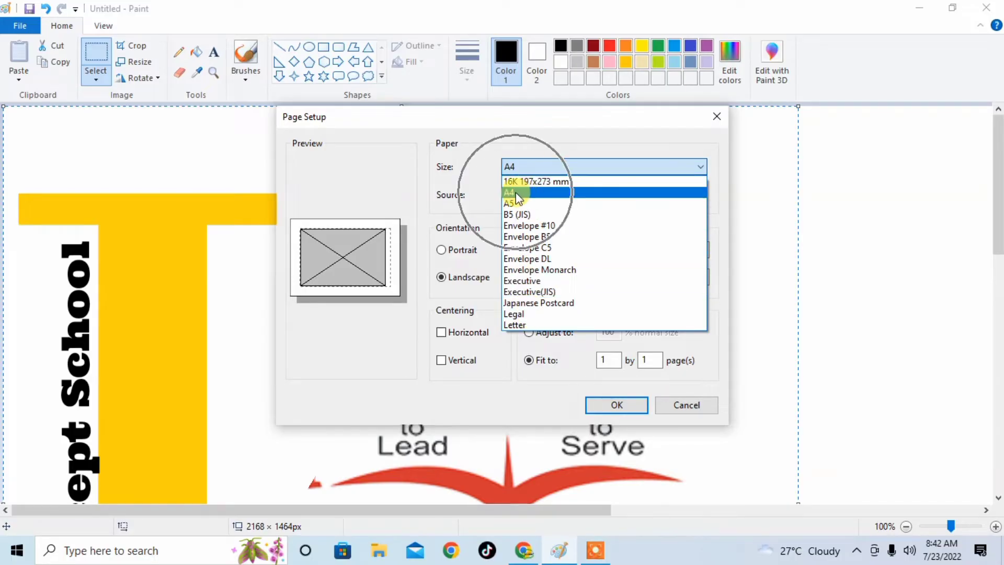
click(508, 192)
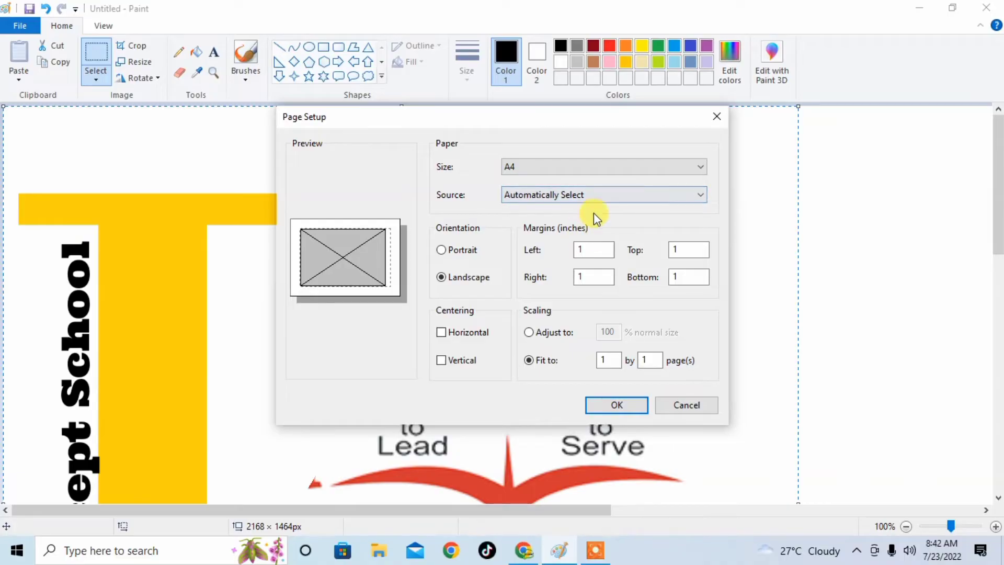
click(602, 194)
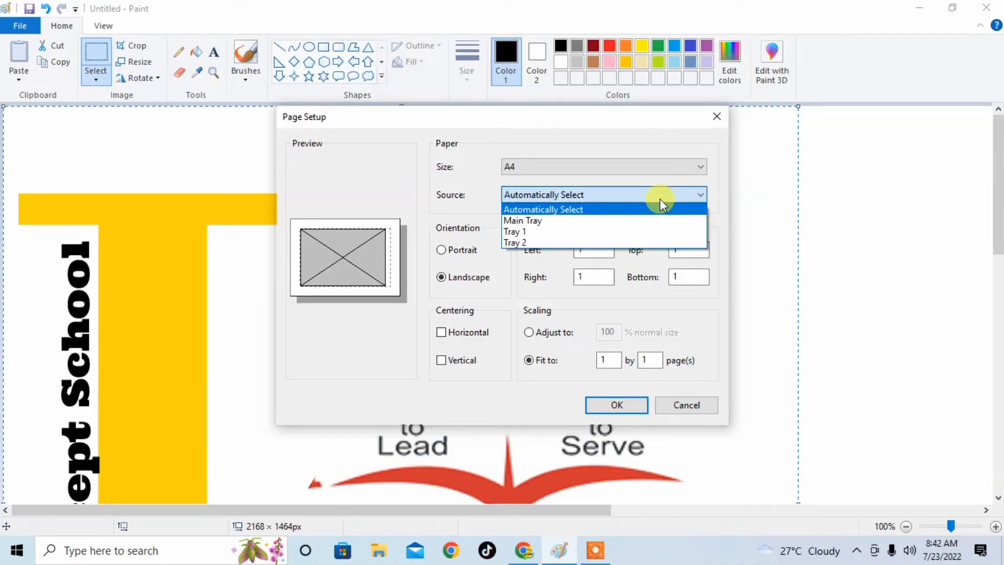
mouse_move(551, 242)
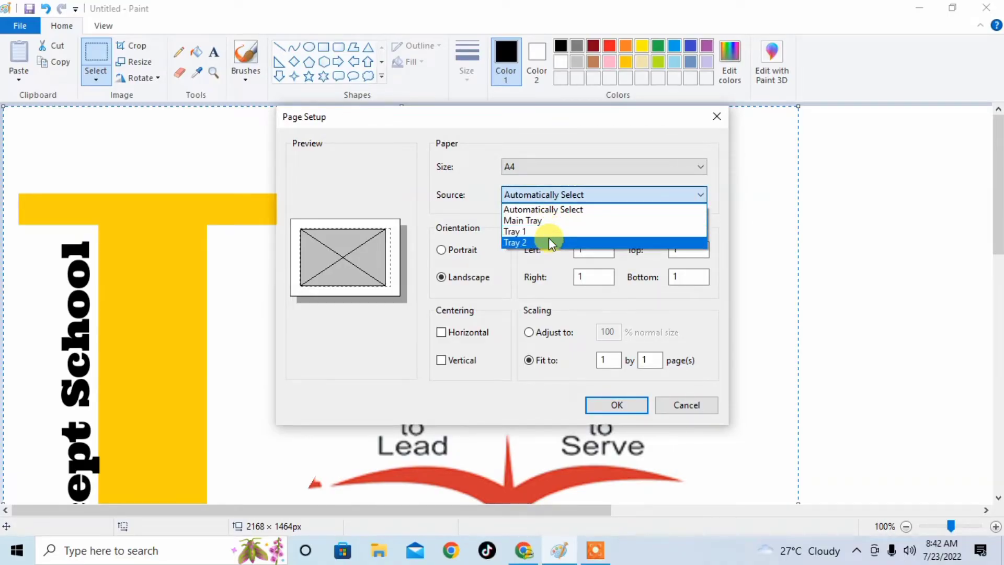
mouse_move(583, 209)
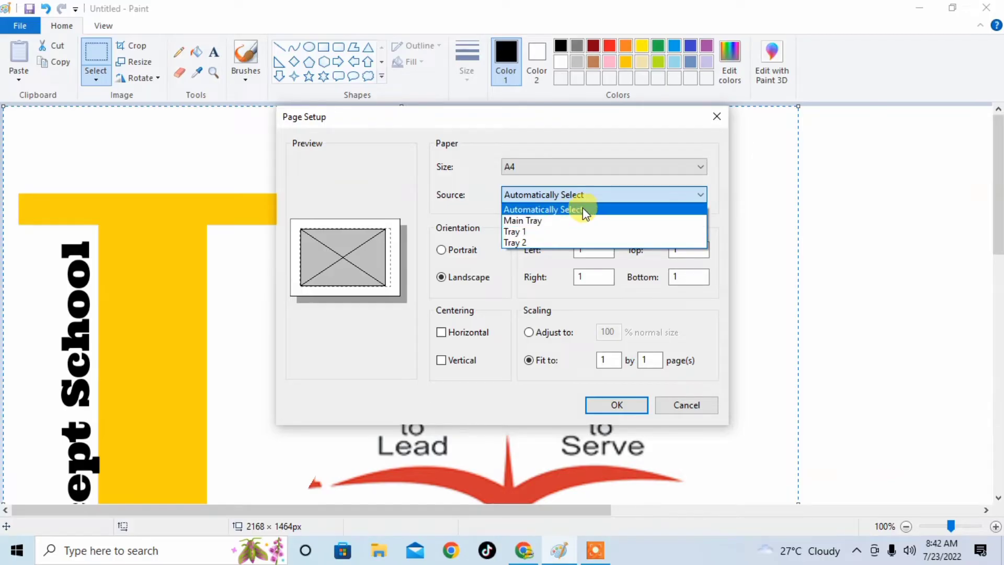
click(543, 209)
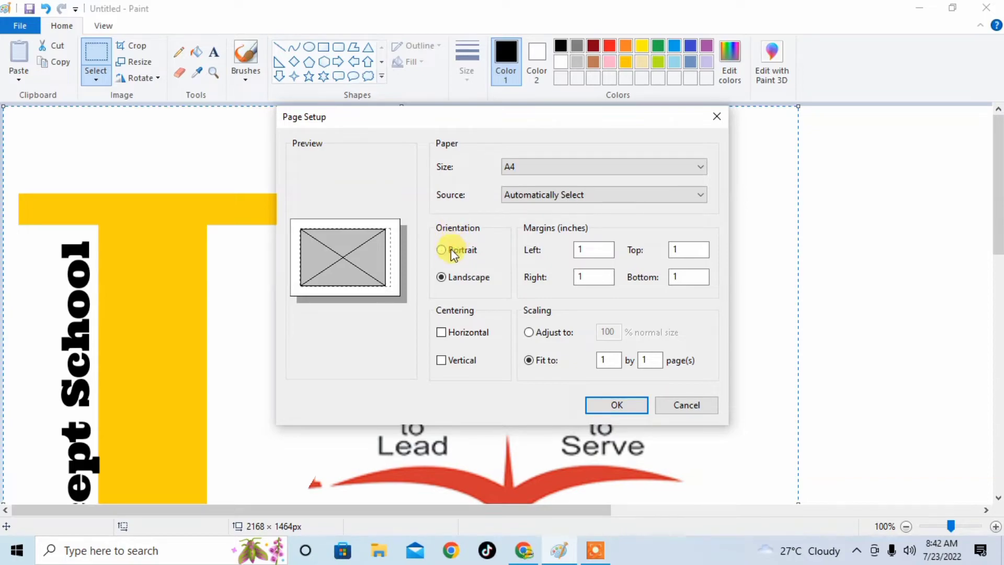
Choose Portrait orientation in Page Setup instead of Landscape
click(440, 249)
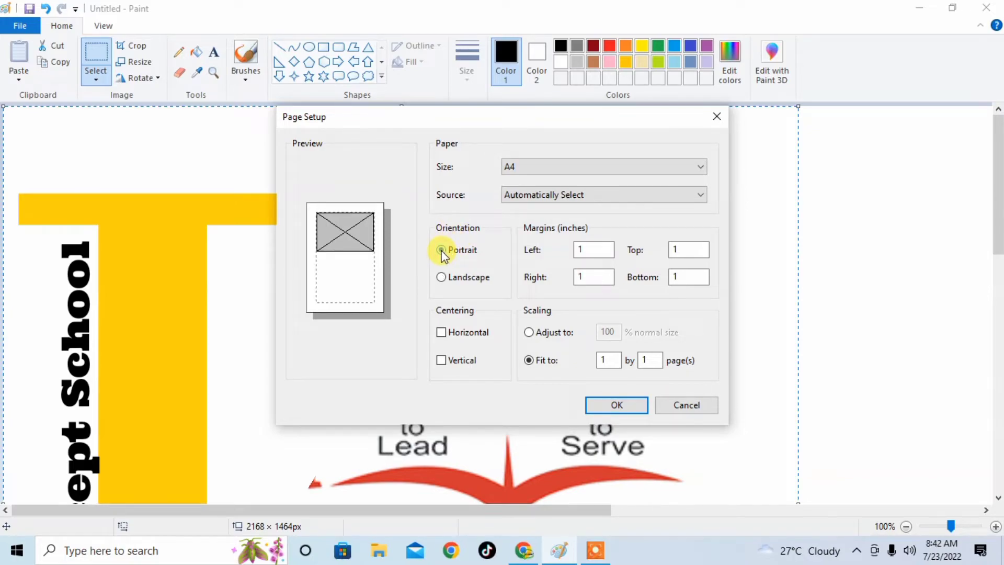
click(441, 276)
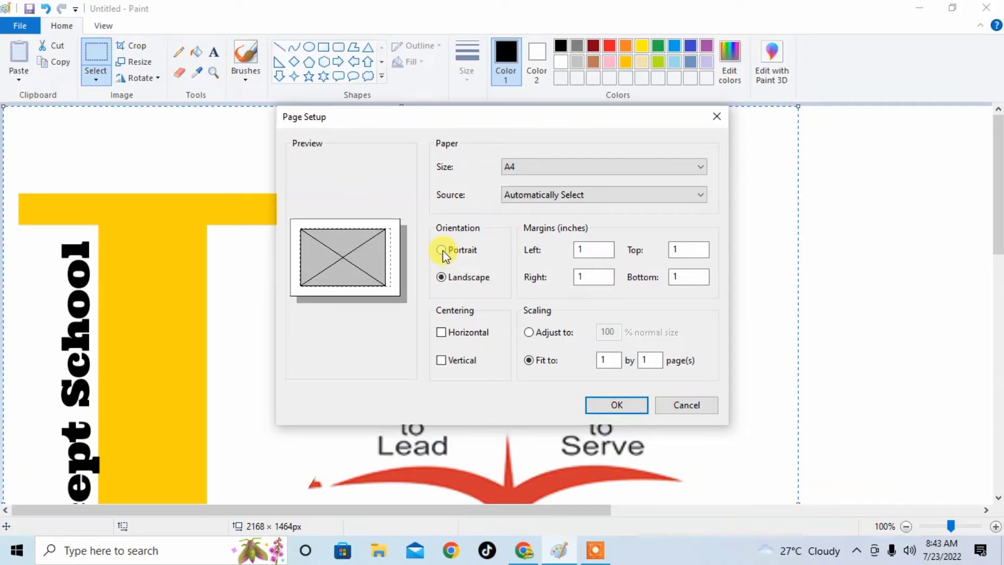
click(441, 250)
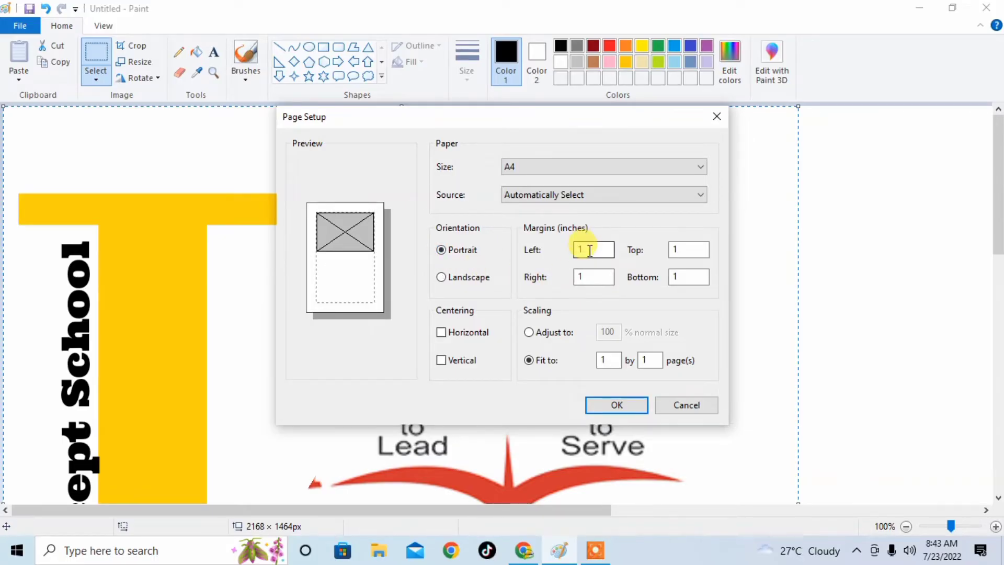
Set the Left, Top, Right and Bottom margins each to 0.5 inches
triple_click(591, 250)
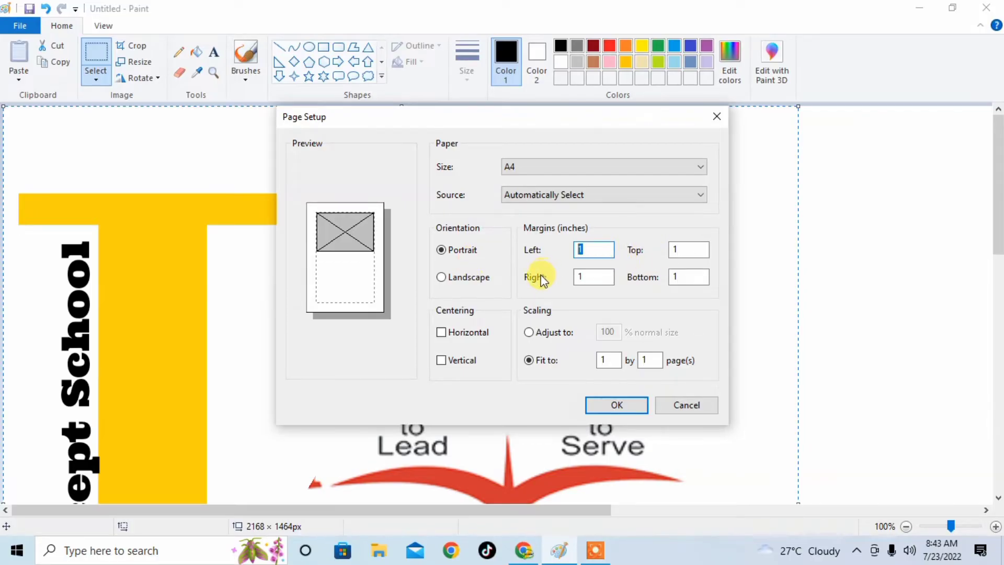
mouse_move(562, 264)
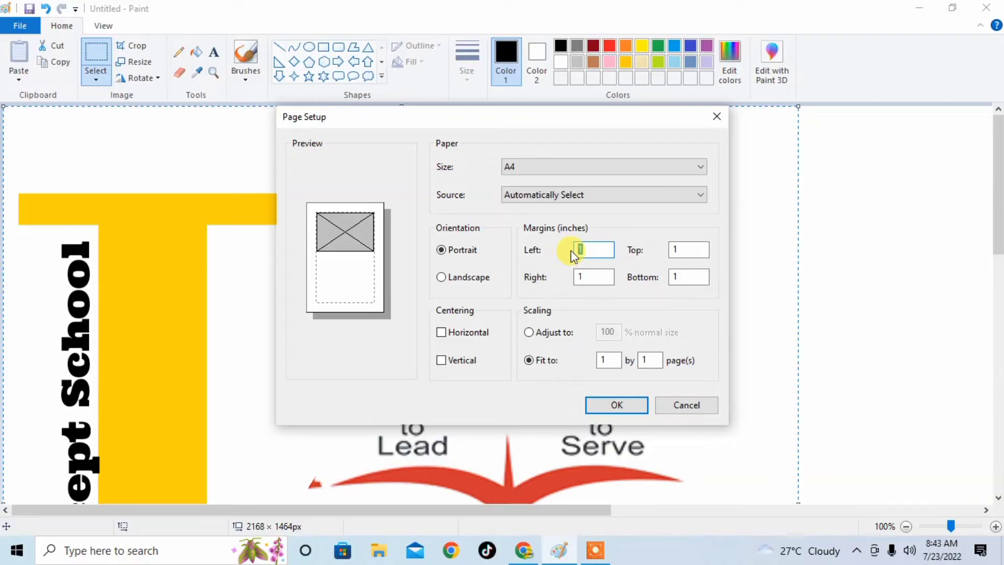
text(0.5)
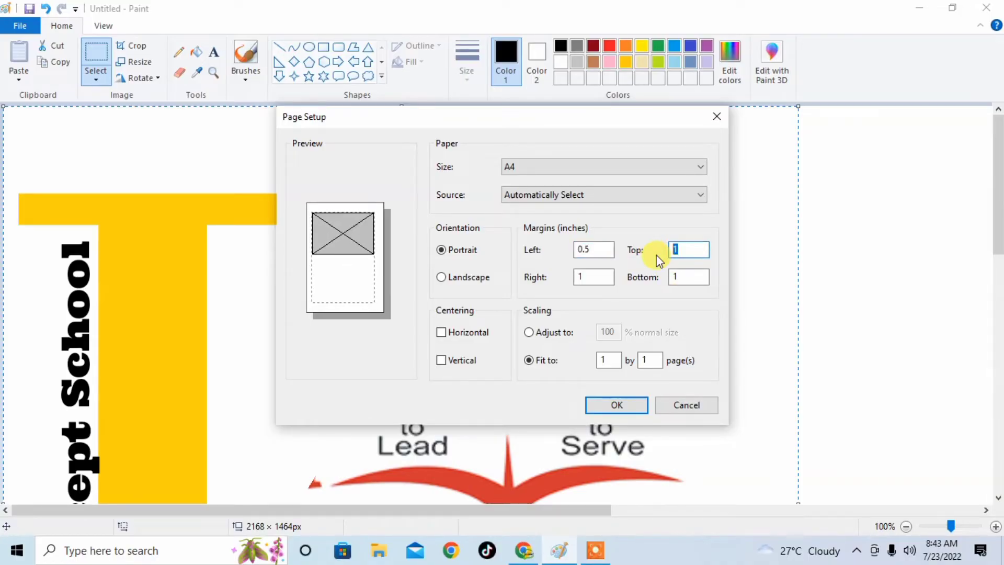
text(0.5)
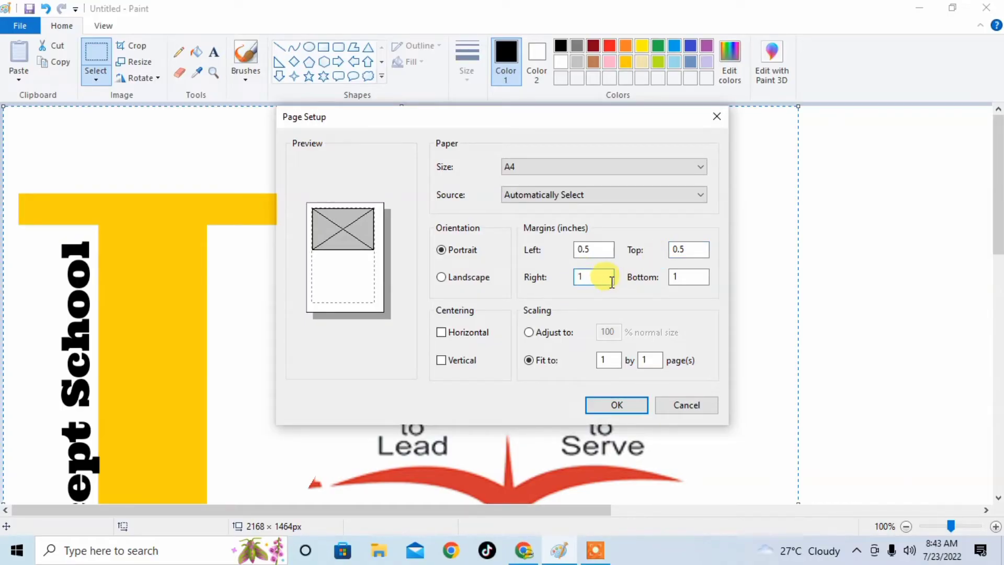
text(0.5)
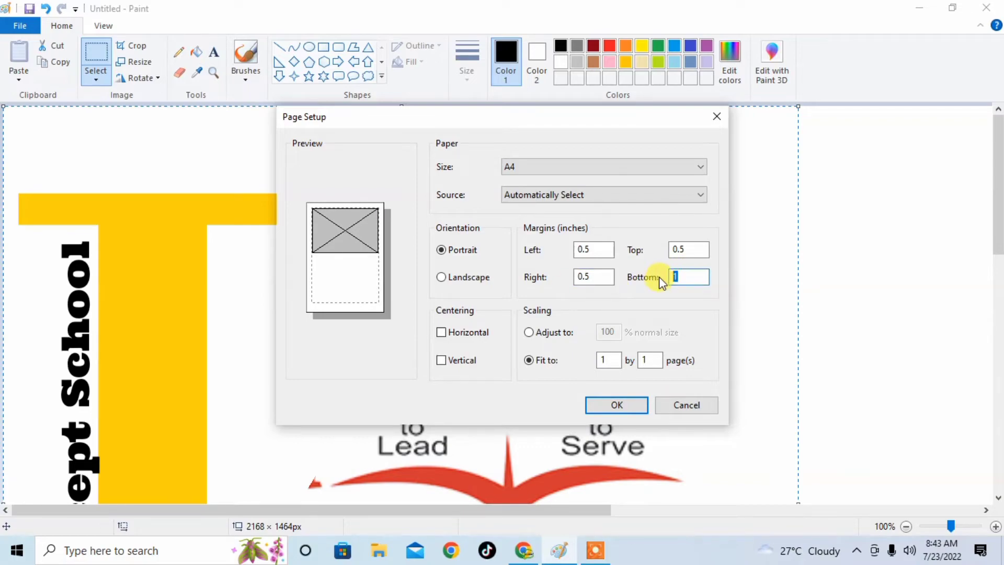
text(0.5)
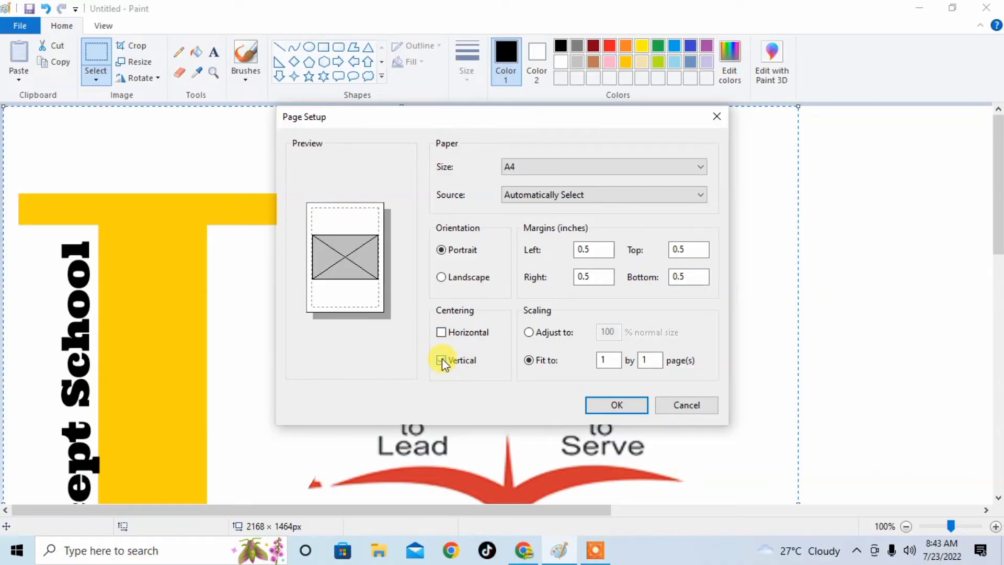
Turn off vertical centering, set scaling to Fit to 1 by 1 page, and confirm Page Setup with OK
click(440, 358)
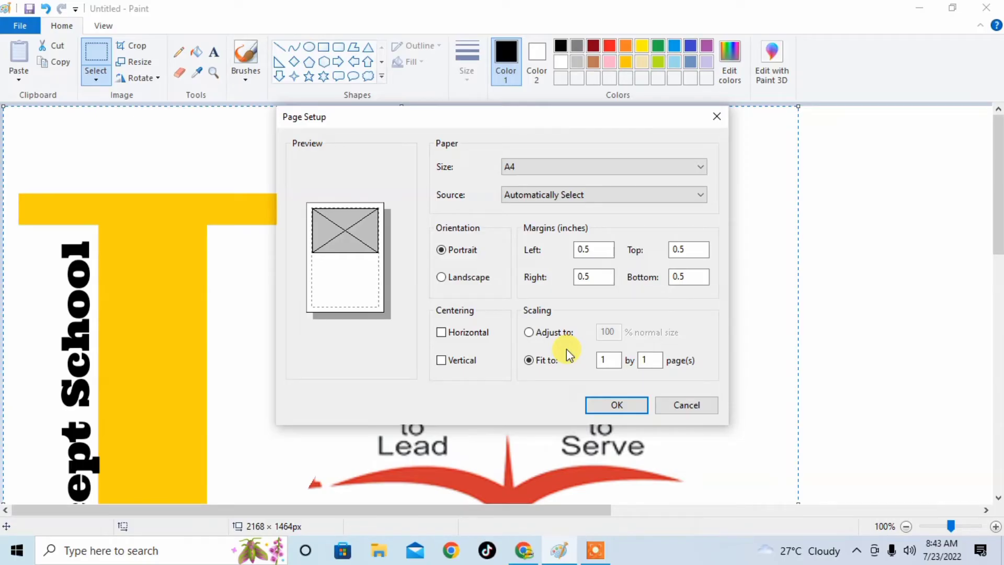
click(607, 360)
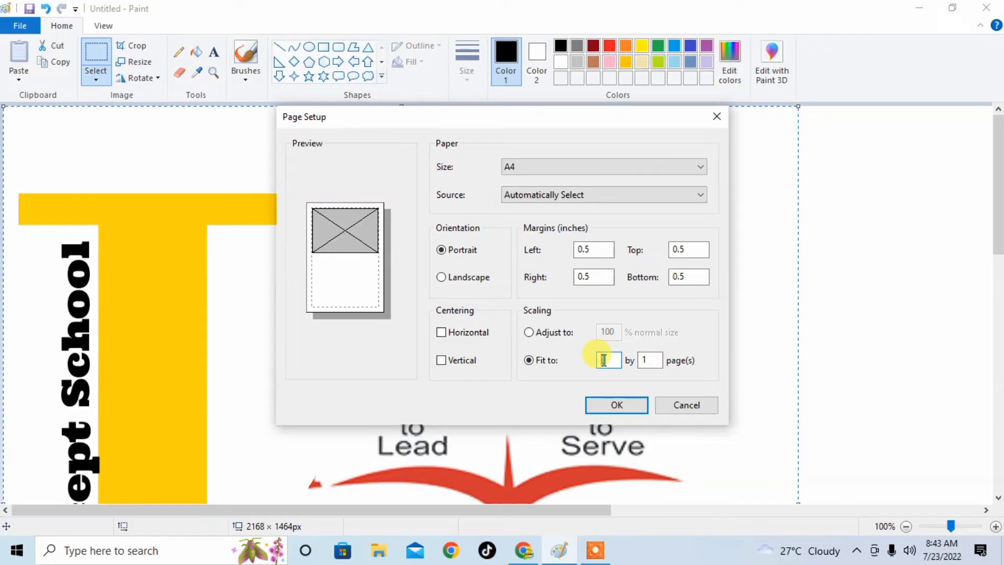
click(650, 360)
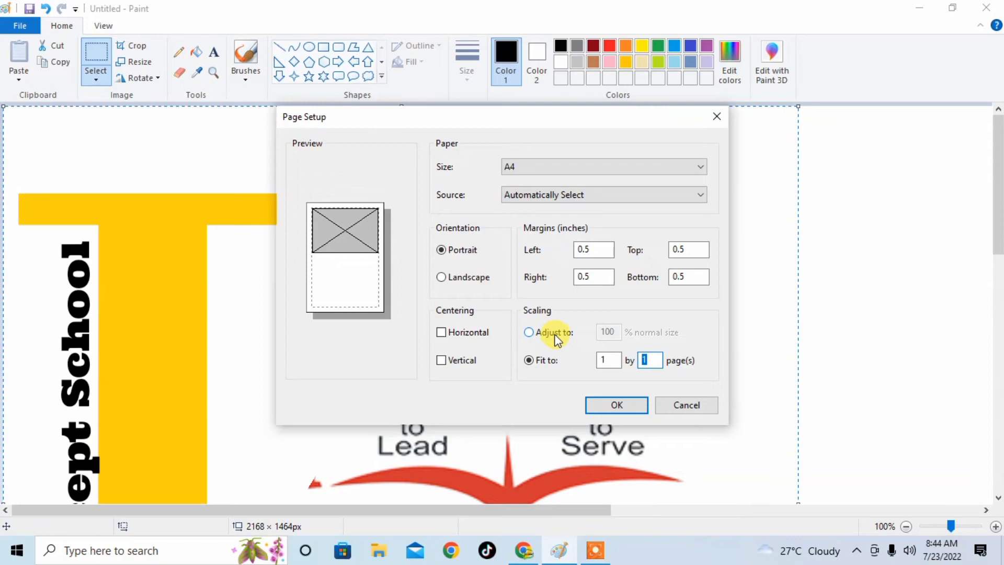
click(528, 331)
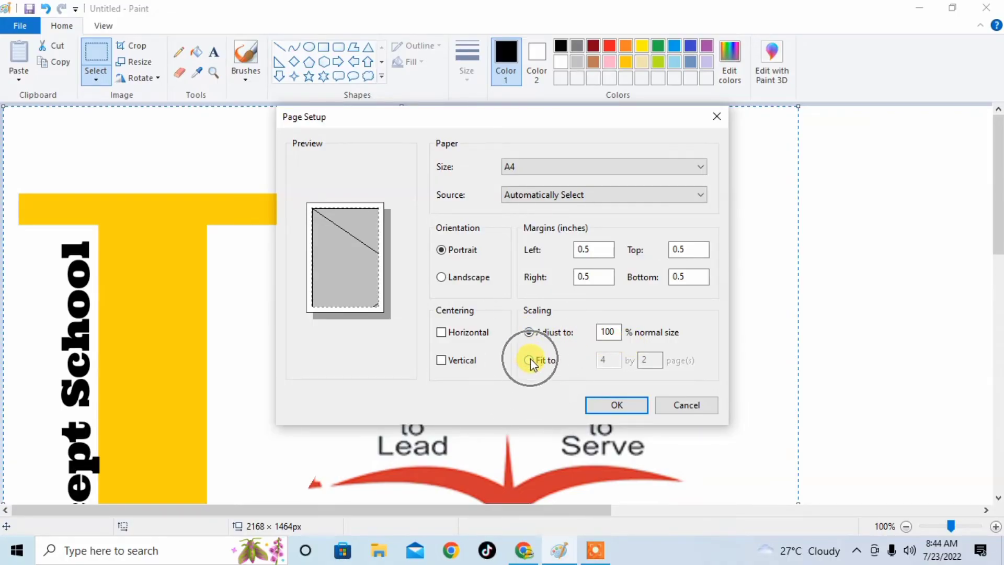
click(529, 360)
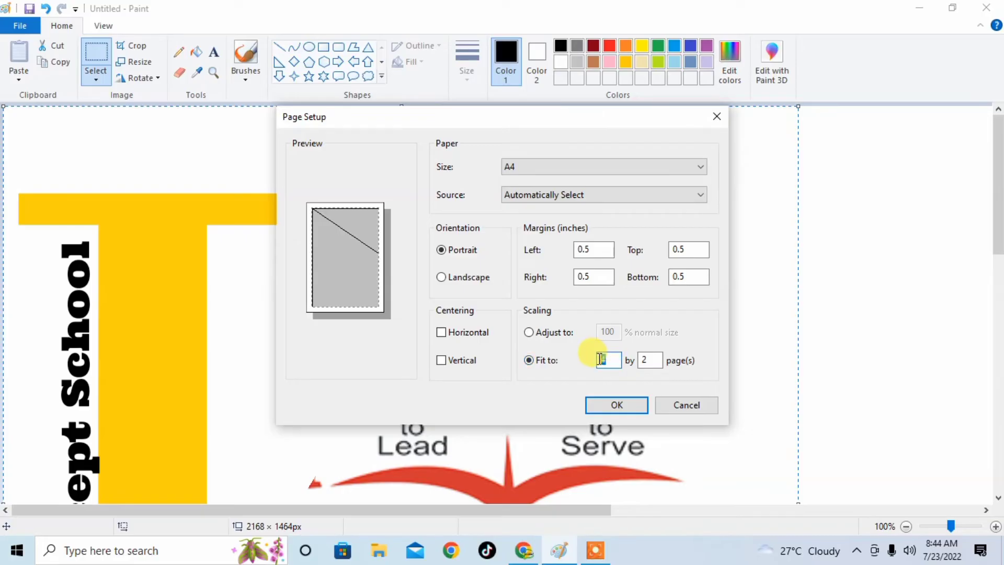
text(1)
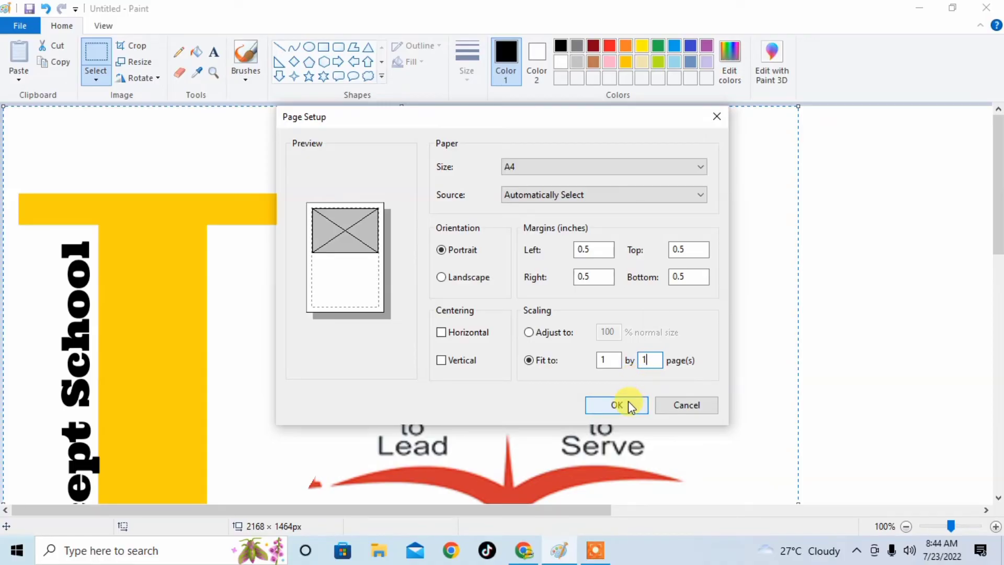
click(616, 405)
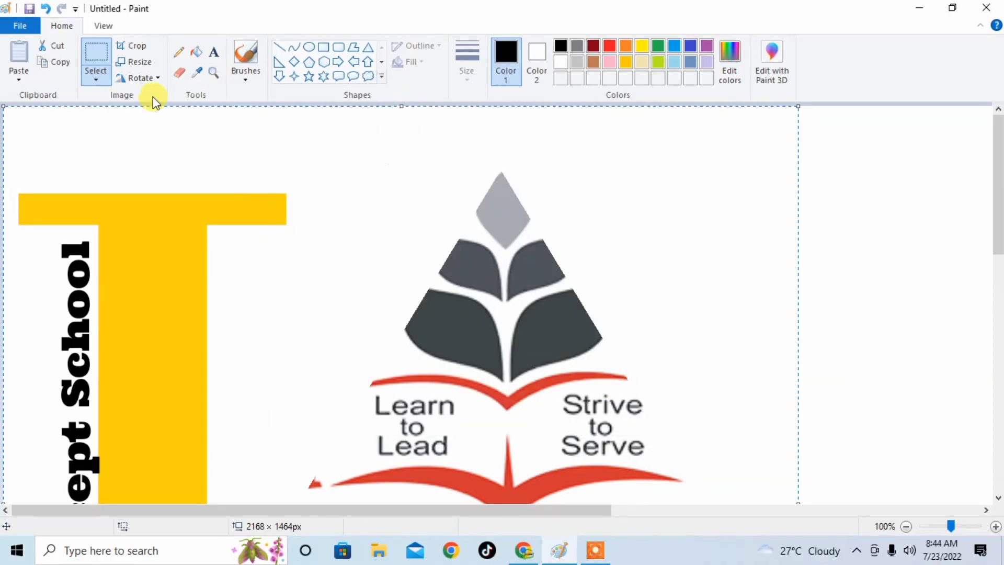
Show the print preview of the logo from File > Print > Print preview
click(19, 25)
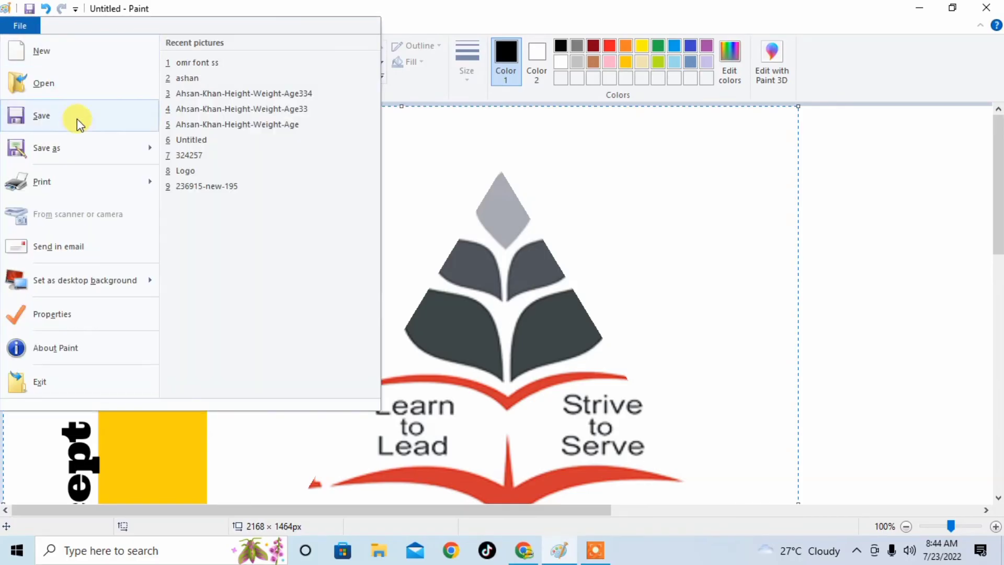
click(42, 181)
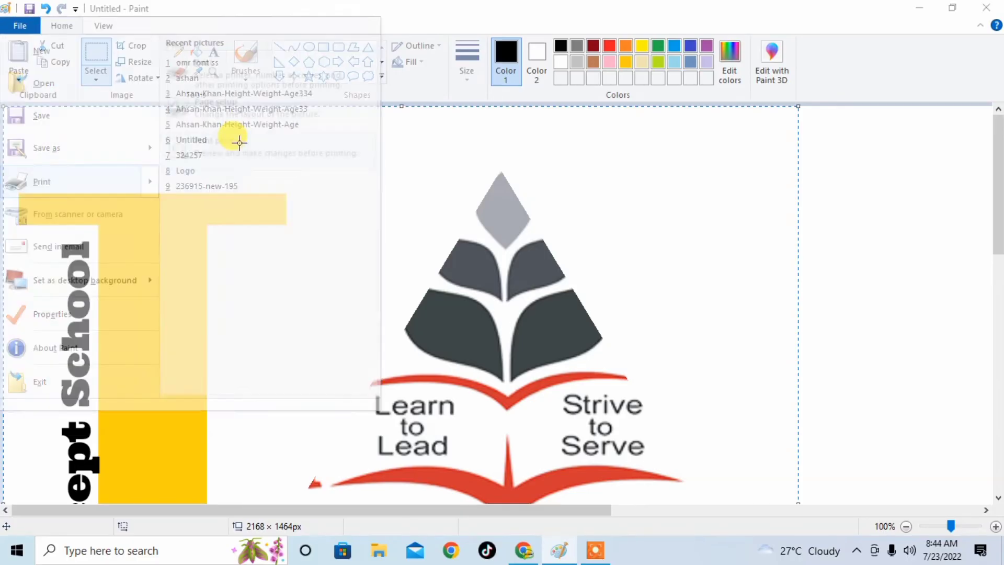
click(41, 181)
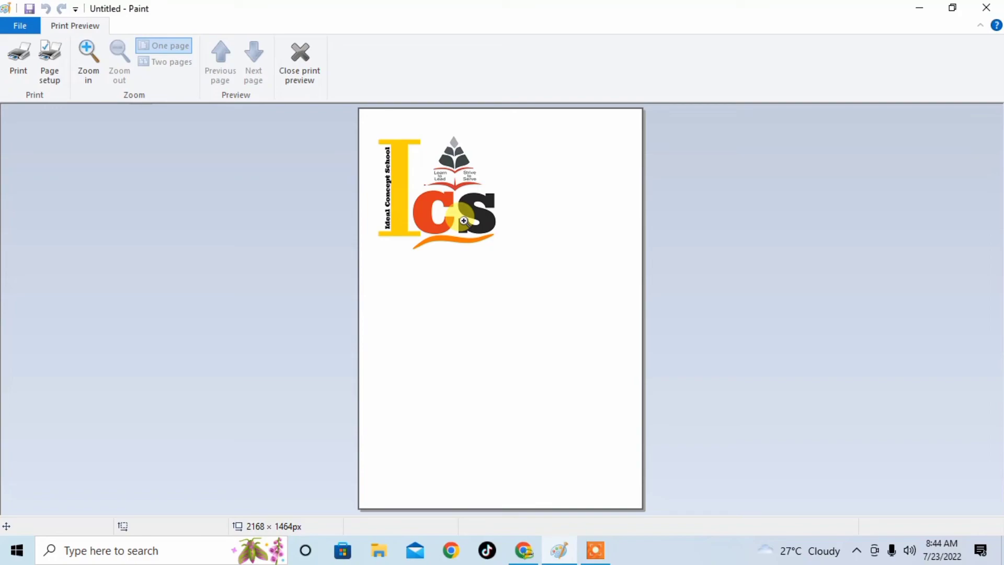
mouse_move(421, 183)
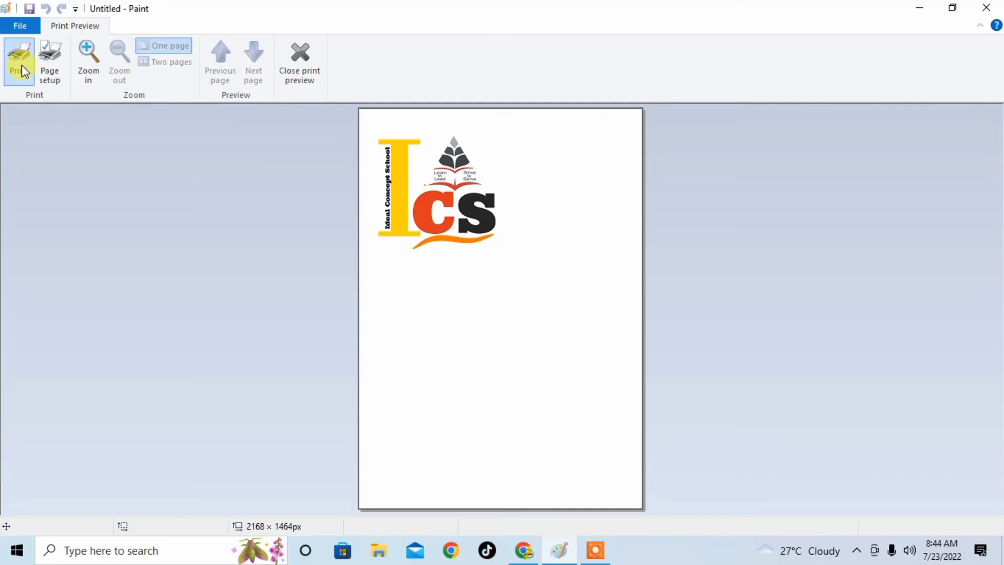
Bring up the Print dialog from the Print Preview ribbon
click(18, 61)
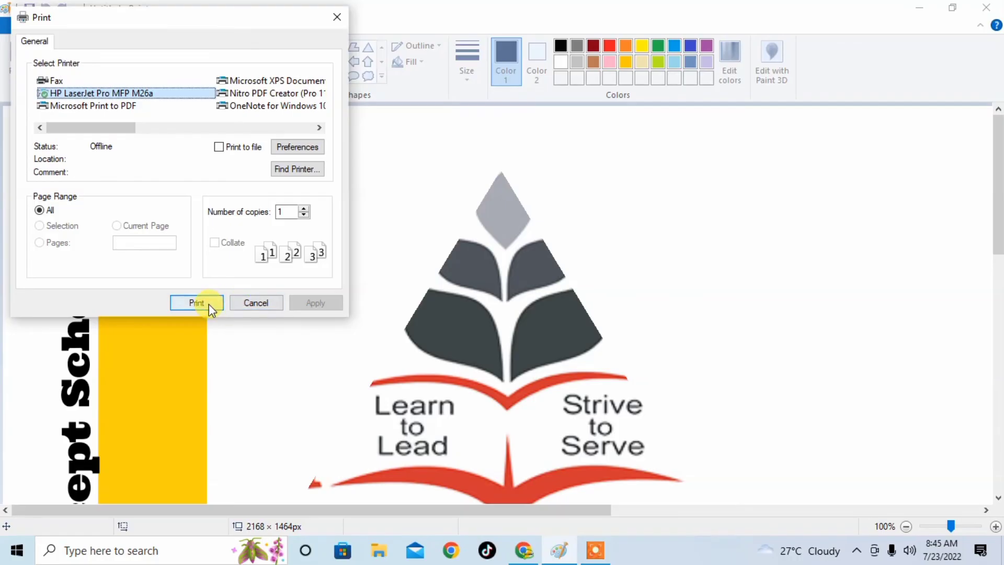
Send the logo to the HP LaserJet Pro MFP M26a printer, one copy of all pages
click(196, 303)
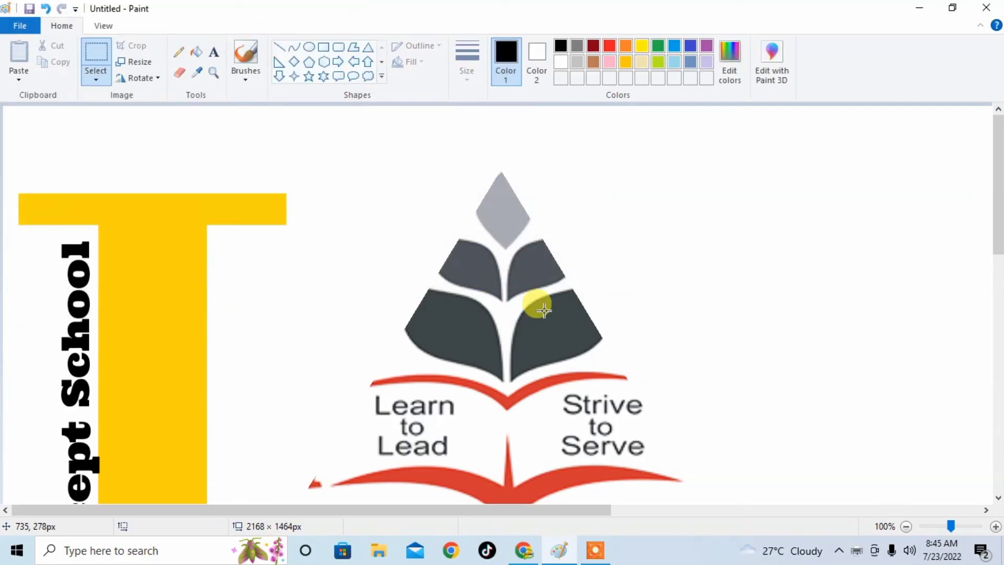